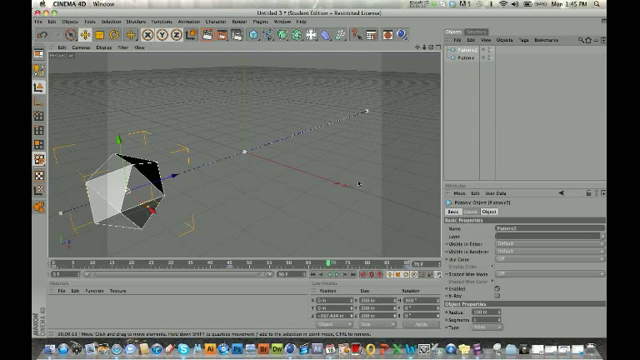
mouse_move(337, 177)
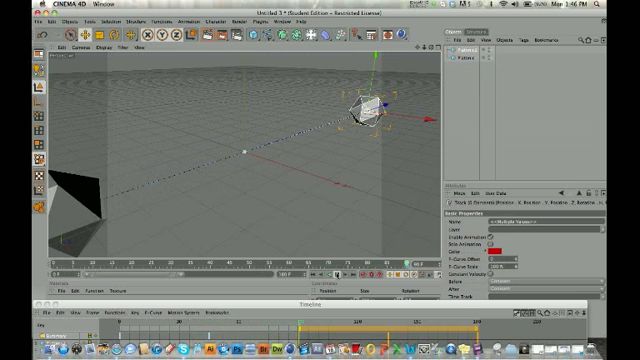
- Drag in the Timeline to bring the platonic solid's animation keyframes into view
drag(370, 105, 215, 150)
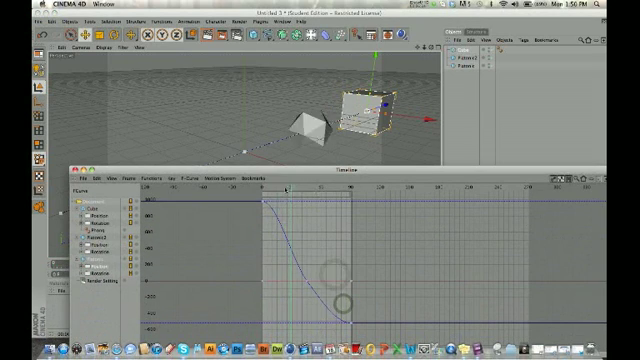
- Drag a Cube position key's tangent handle horizontally to ease the curve toward frame 90
drag(285, 185, 337, 185)
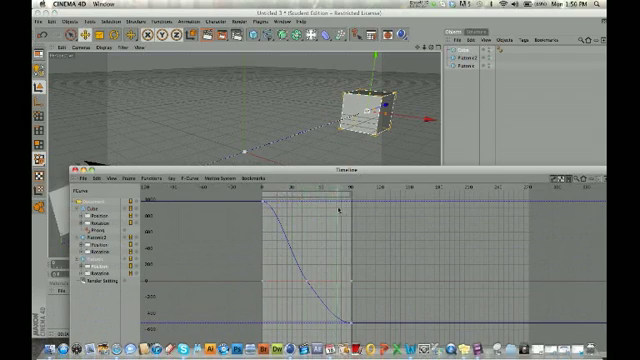